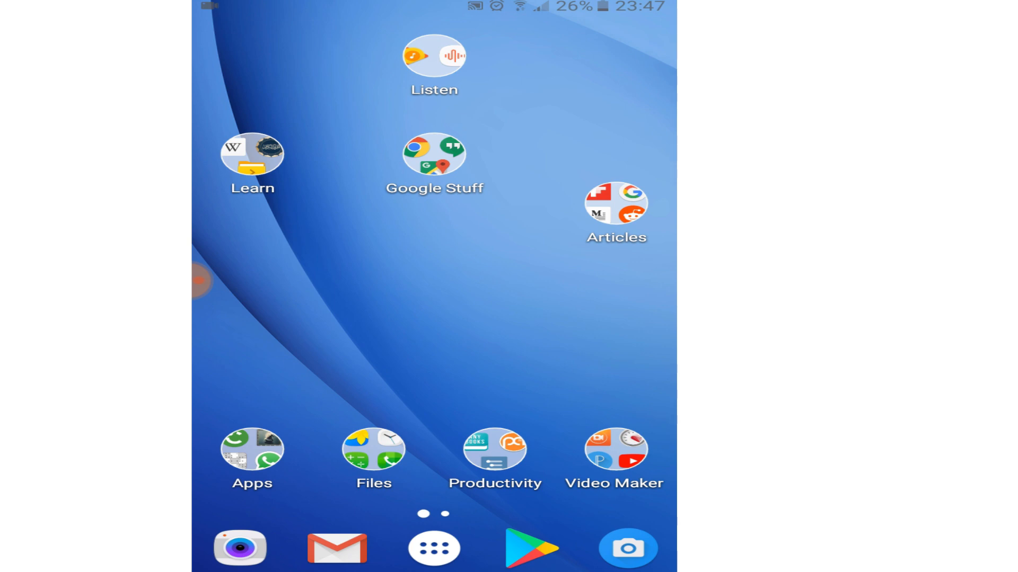
Launch the Facebook app from the Android home screen
{"action": "left_click", "coordinate": [433, 549]}
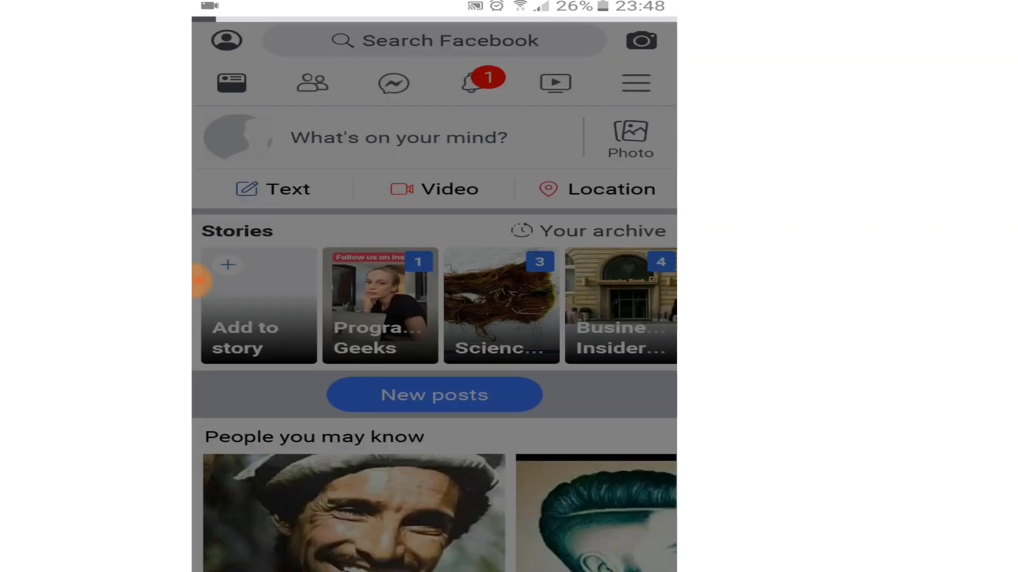
Go to managed pages, open Sample page's overflow menu, and choose its settings
{"action": "left_click", "coordinate": [635, 84]}
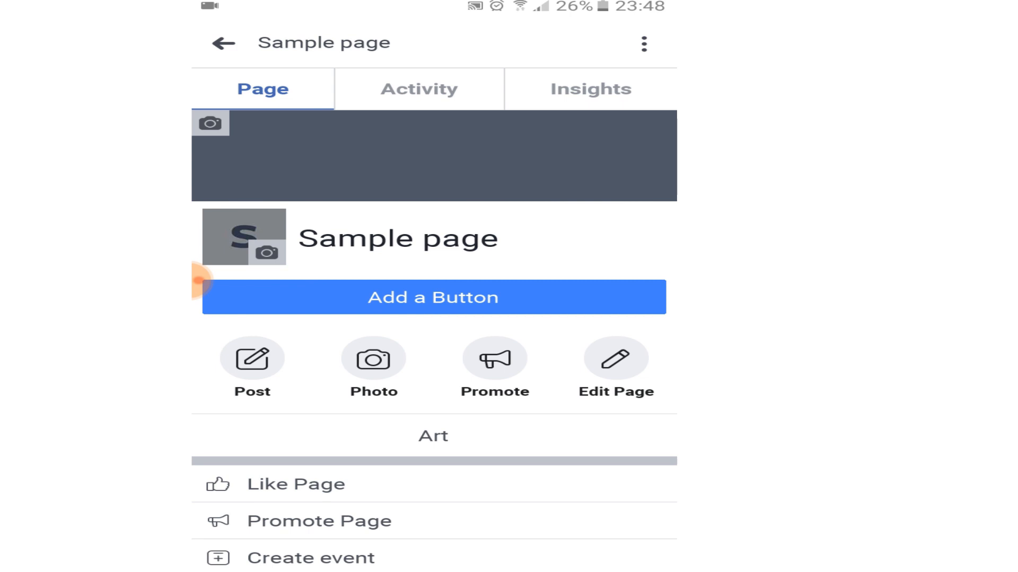
{"action": "left_click", "coordinate": [643, 43]}
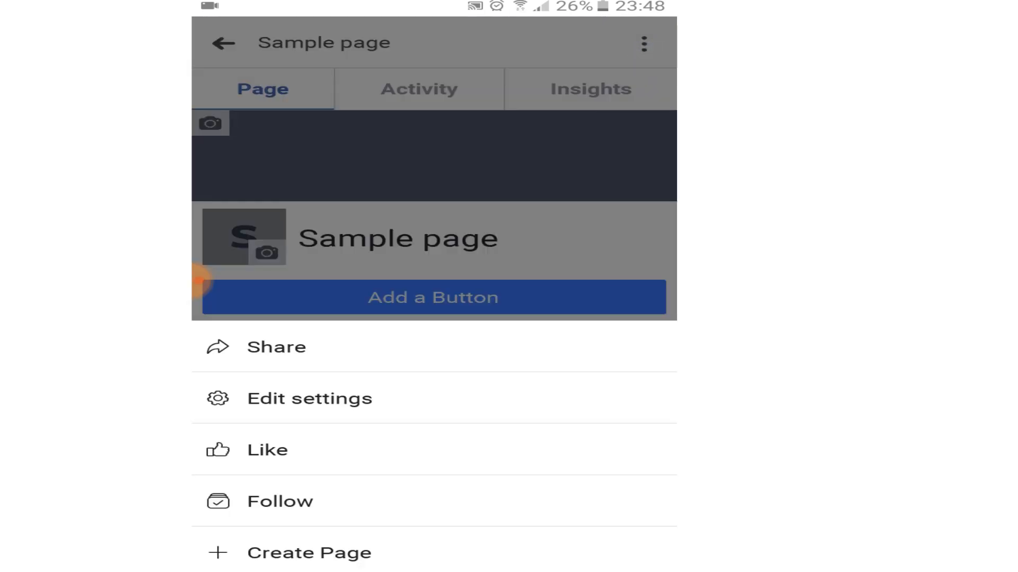
{"action": "left_click", "coordinate": [309, 399]}
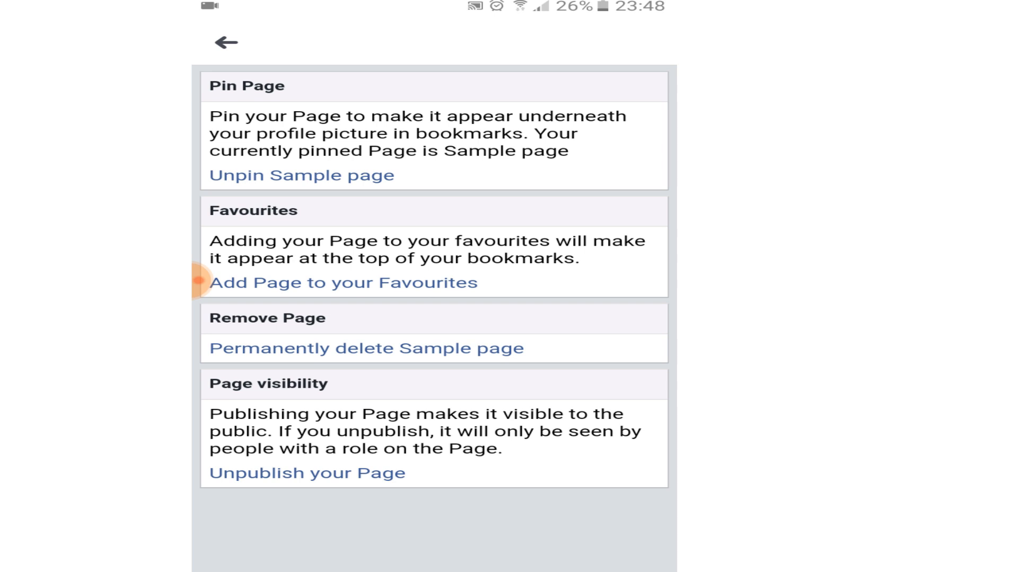
Choose to permanently delete Sample page from its General settings
{"action": "left_click", "coordinate": [367, 349]}
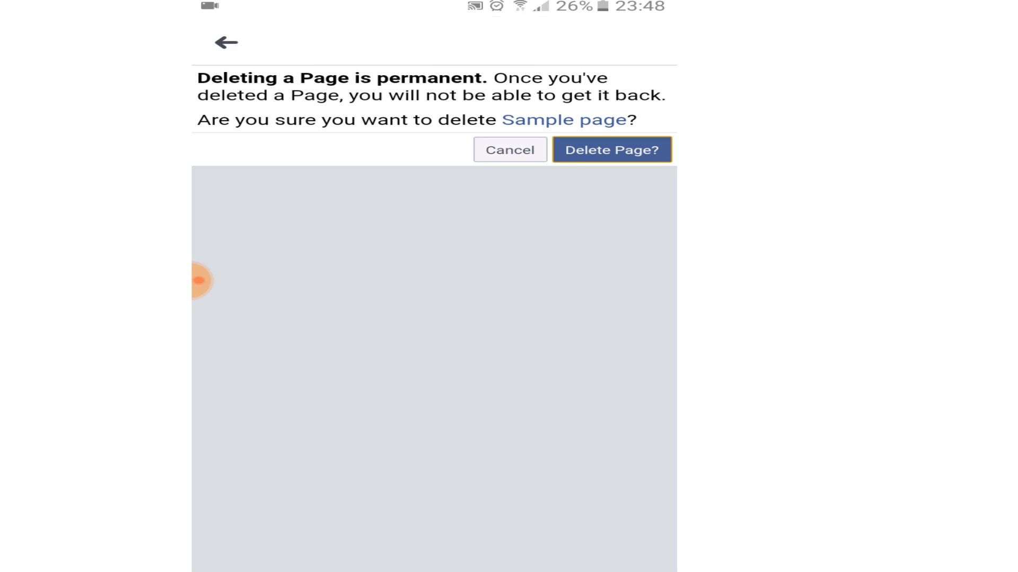
Confirm the deletion warning to remove Sample page for good
{"action": "left_click", "coordinate": [610, 150]}
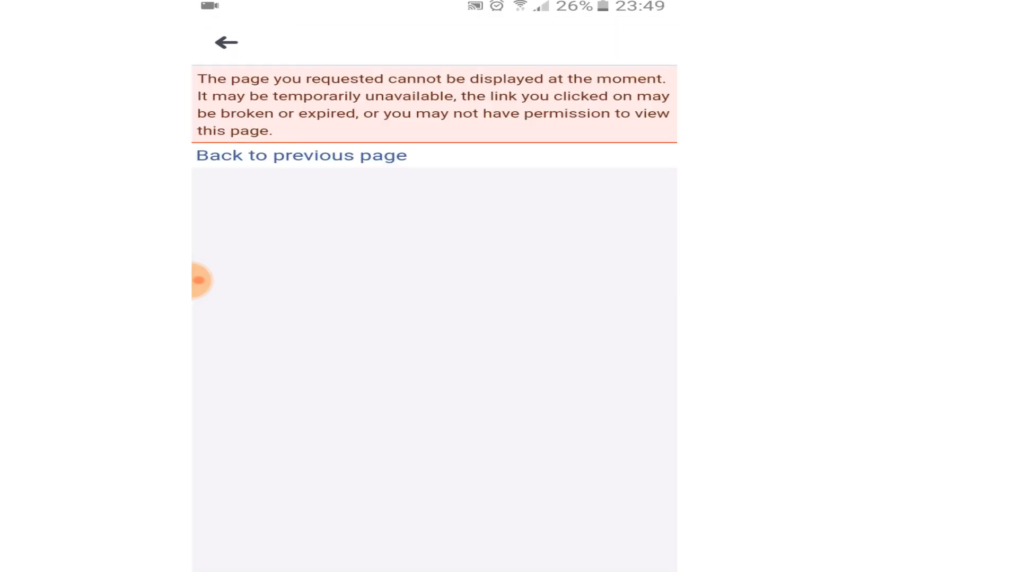